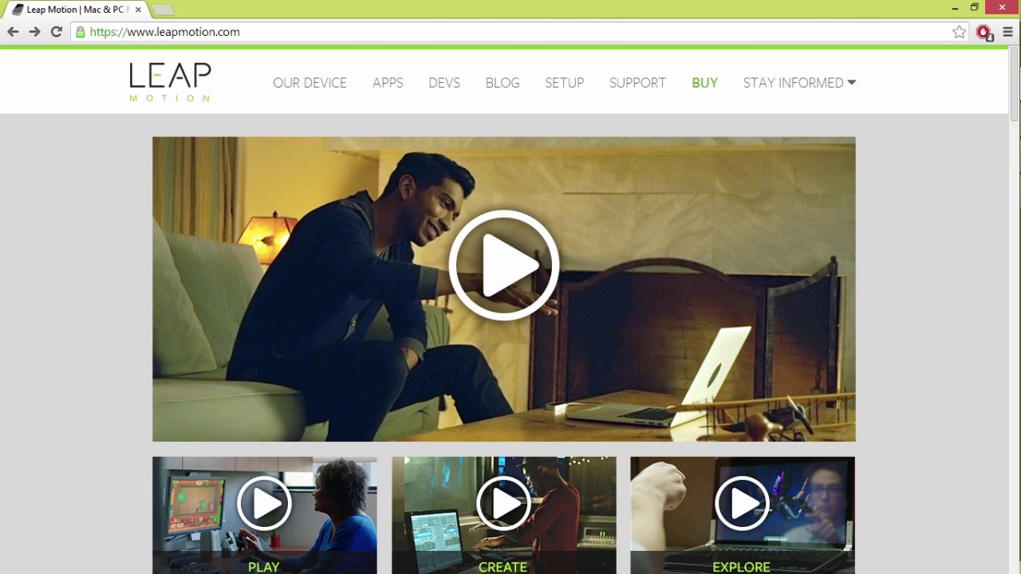
mouse_move(428, 73)
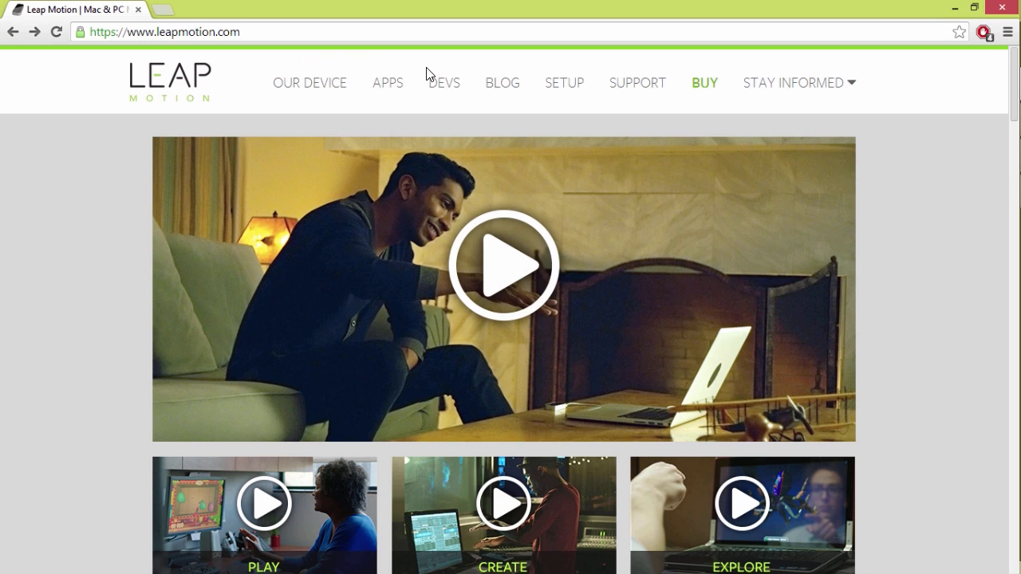
- Navigate from leapmotion.com to the developer site via the DEVS link
left_click(444, 83)
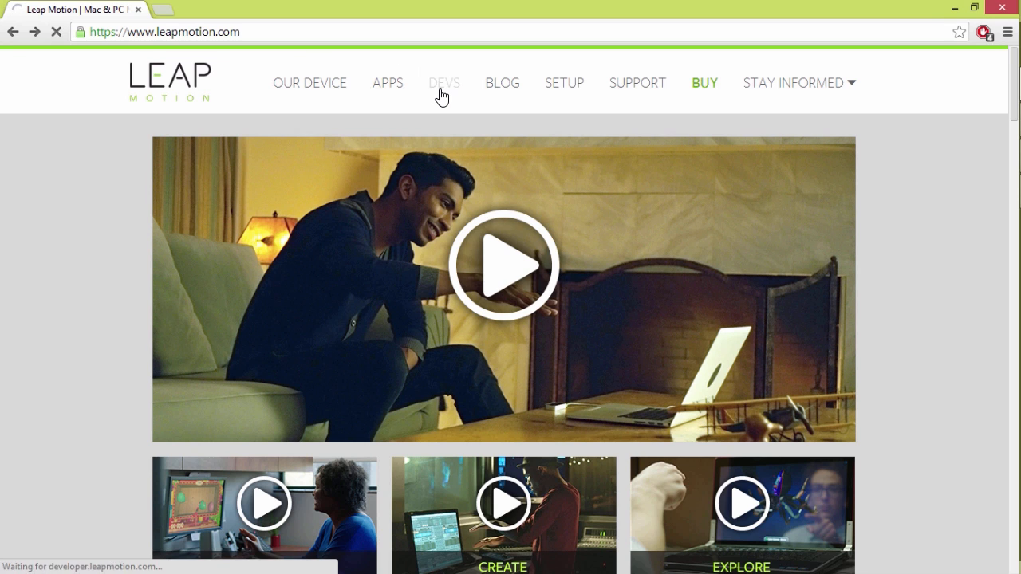
left_click(444, 83)
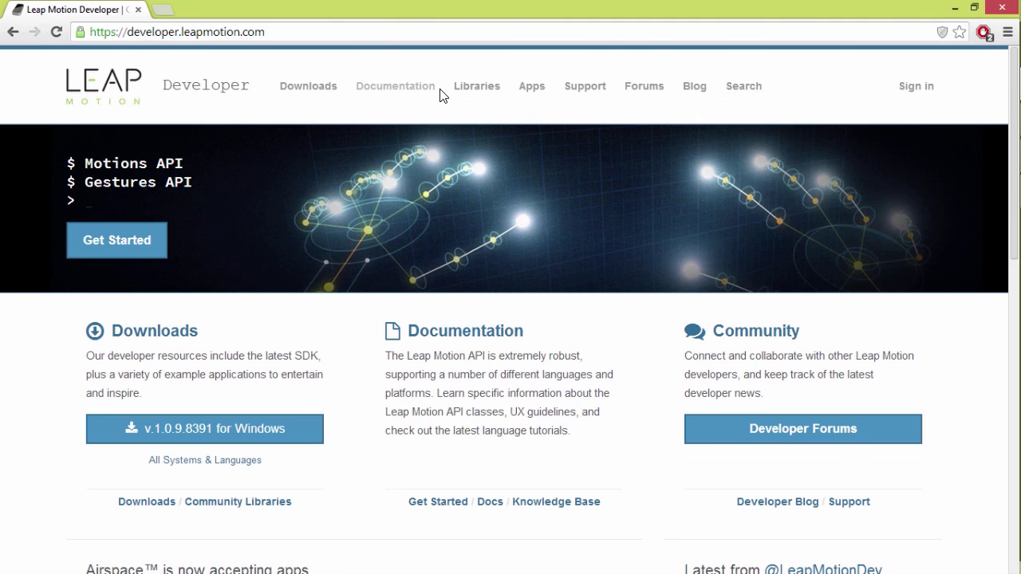
mouse_move(670, 22)
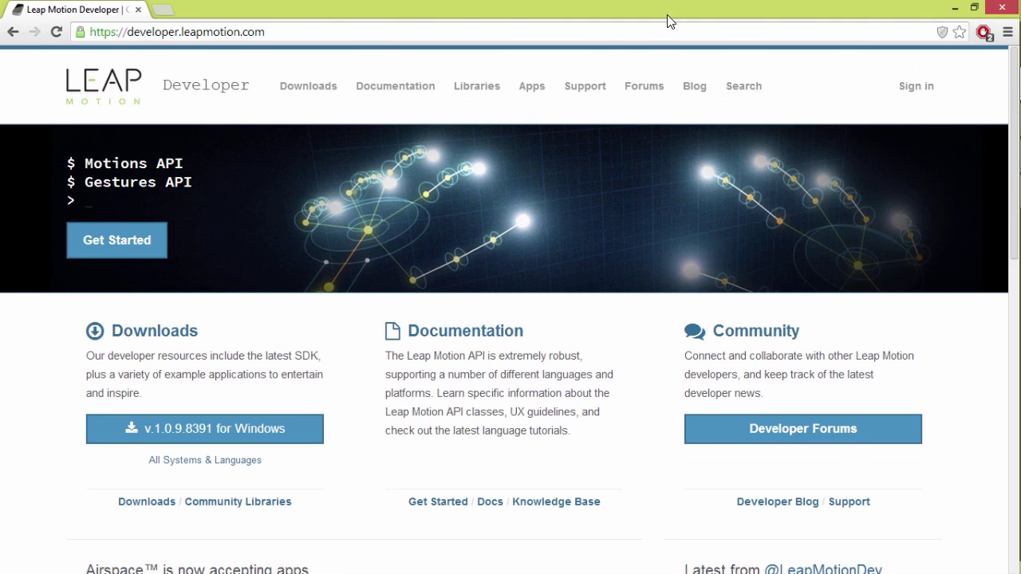
mouse_move(160, 14)
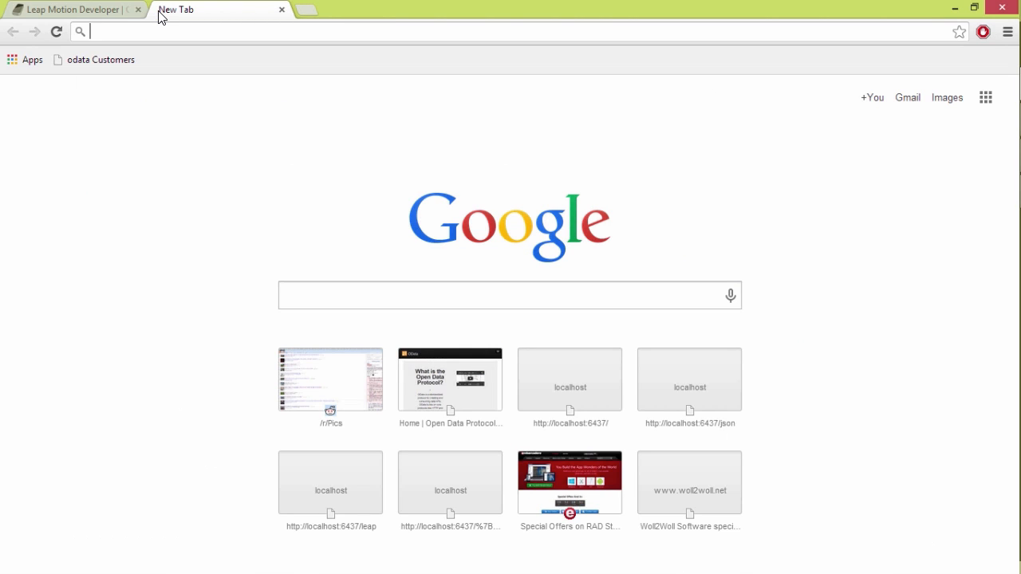
- Load localhost:6437 in the new tab, returning an empty page
left_click(570, 379)
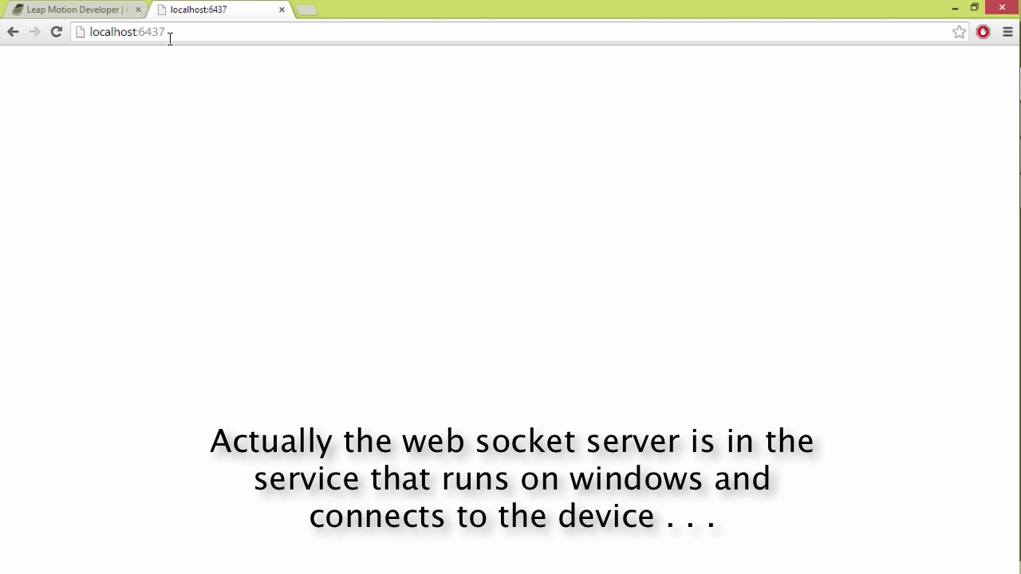
mouse_move(192, 38)
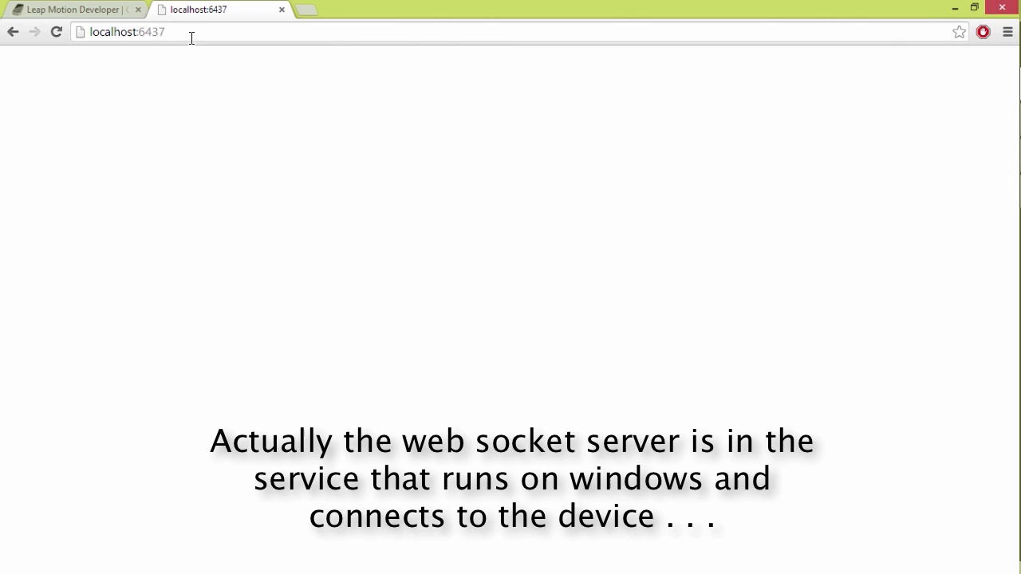
mouse_move(244, 149)
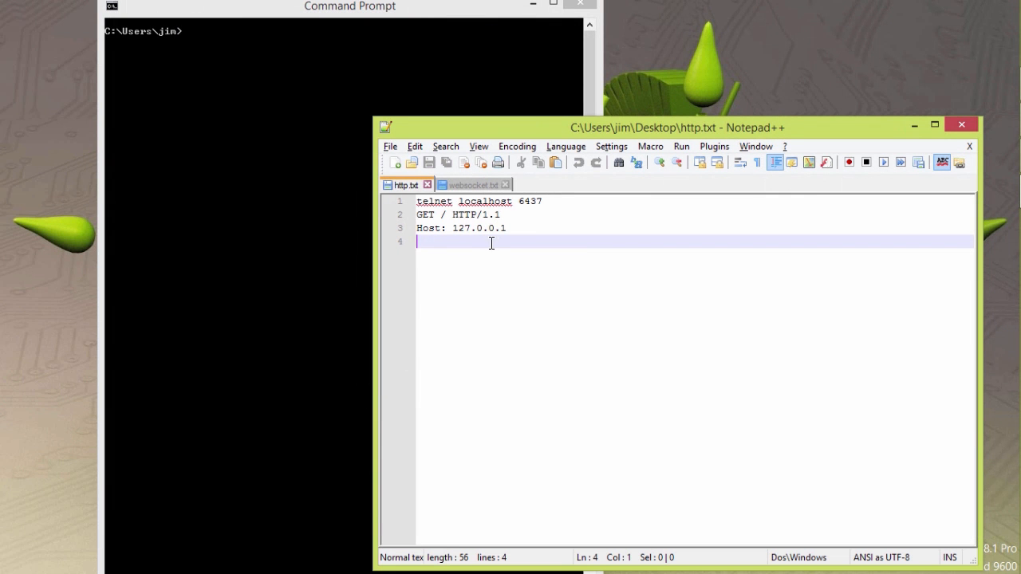
- Copy the http.txt request and send it via telnet localhost 6437 for a 200 OK reply
key("ctrl+a")
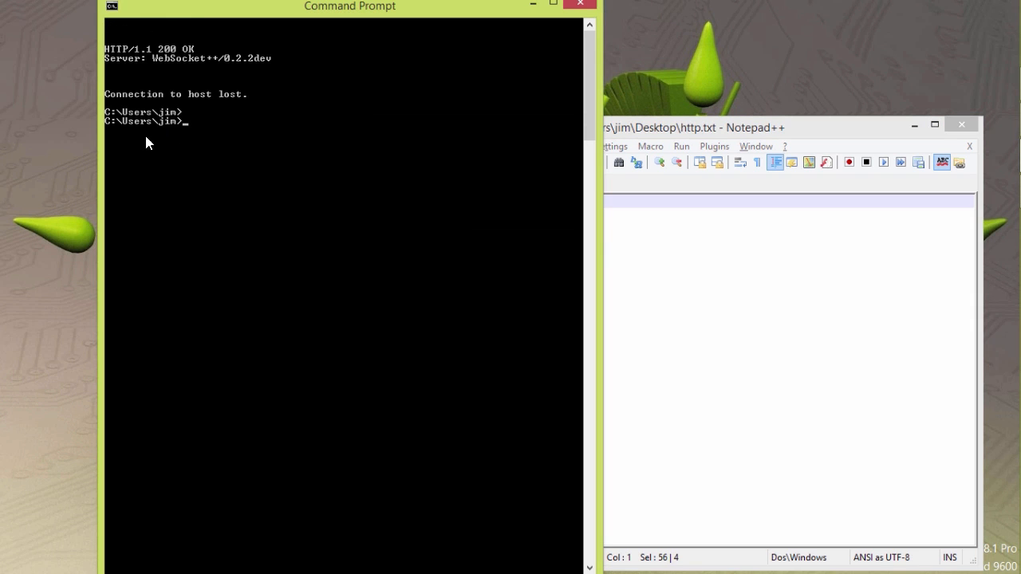
mouse_move(173, 62)
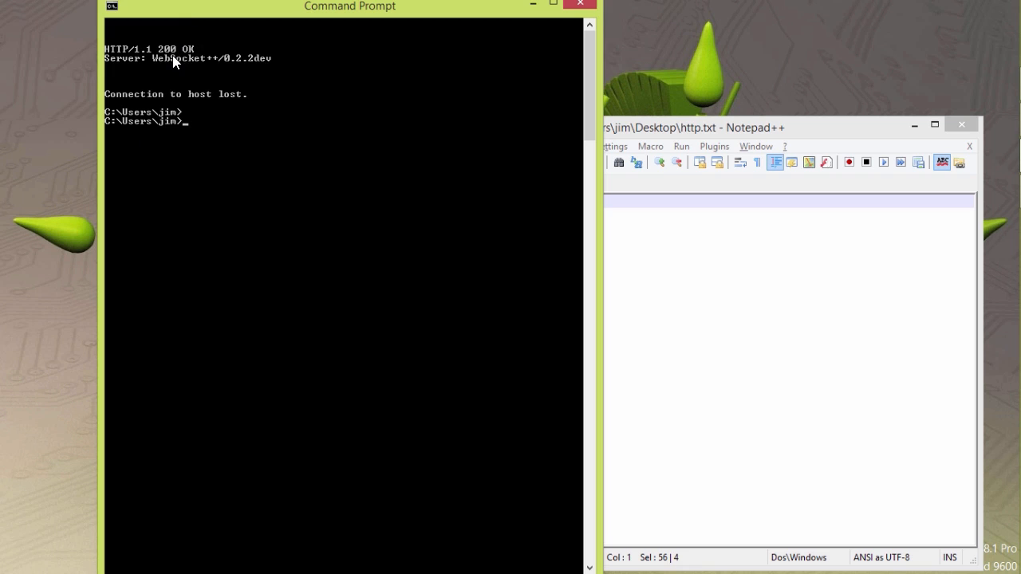
mouse_move(147, 64)
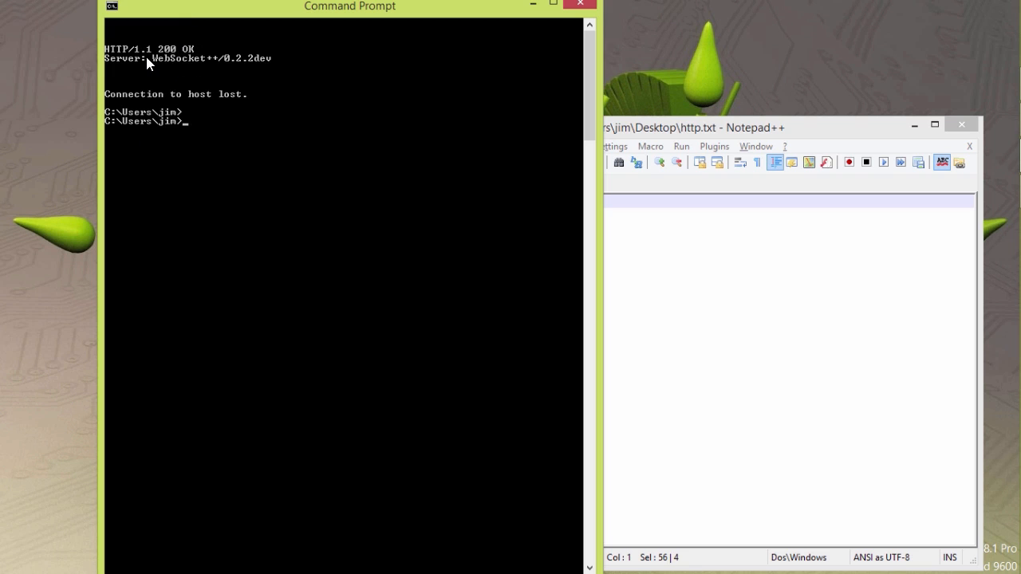
mouse_move(190, 64)
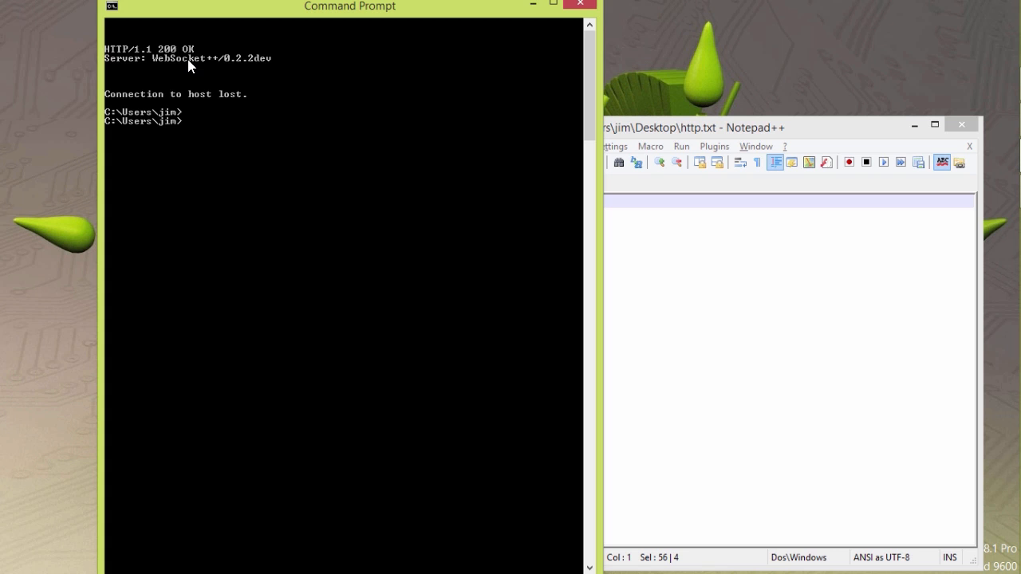
mouse_move(677, 319)
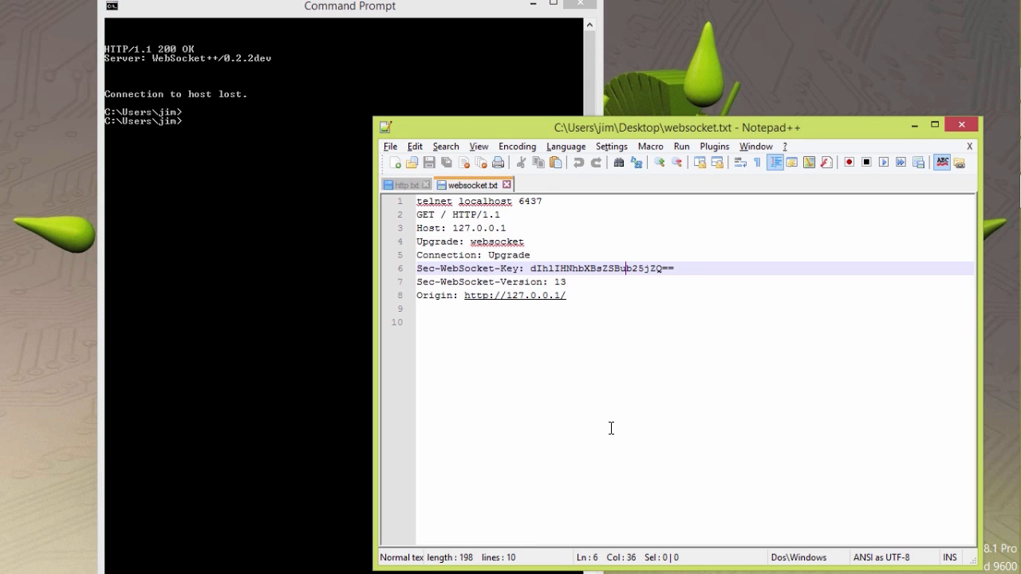
mouse_move(437, 233)
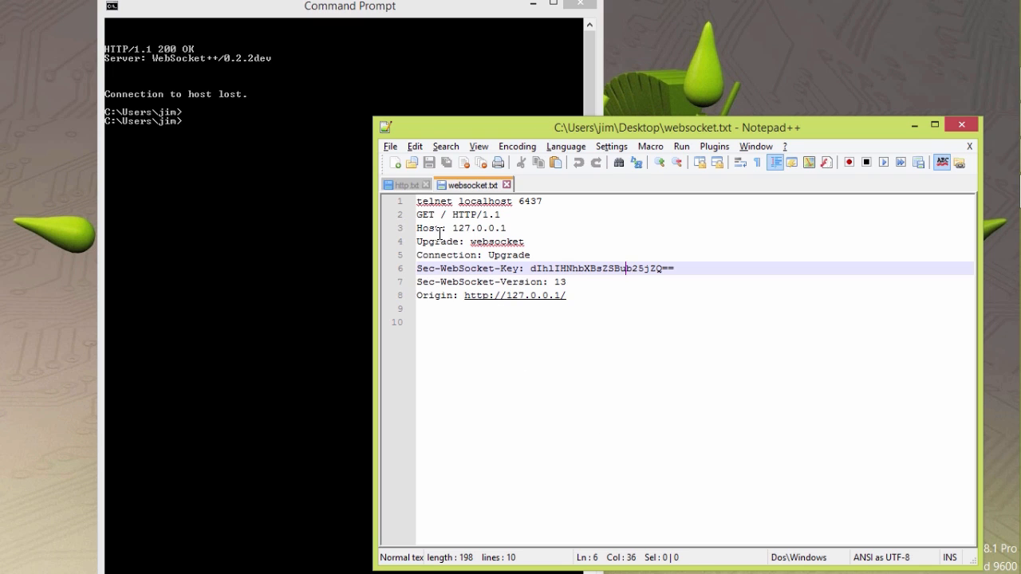
mouse_move(460, 261)
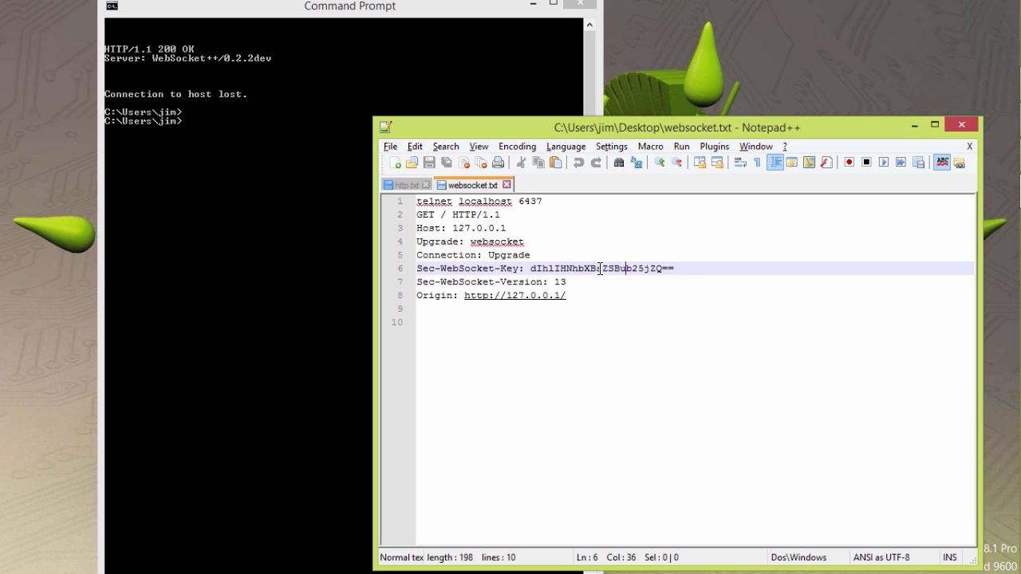
- Select and copy the whole WebSocket upgrade request from websocket.txt
key("ctrl+a")
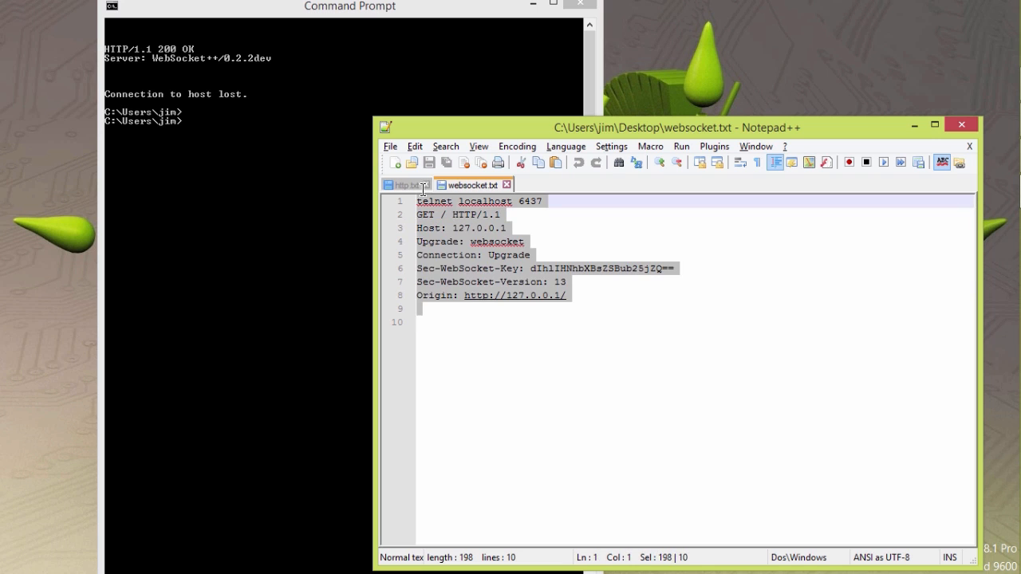
mouse_move(465, 357)
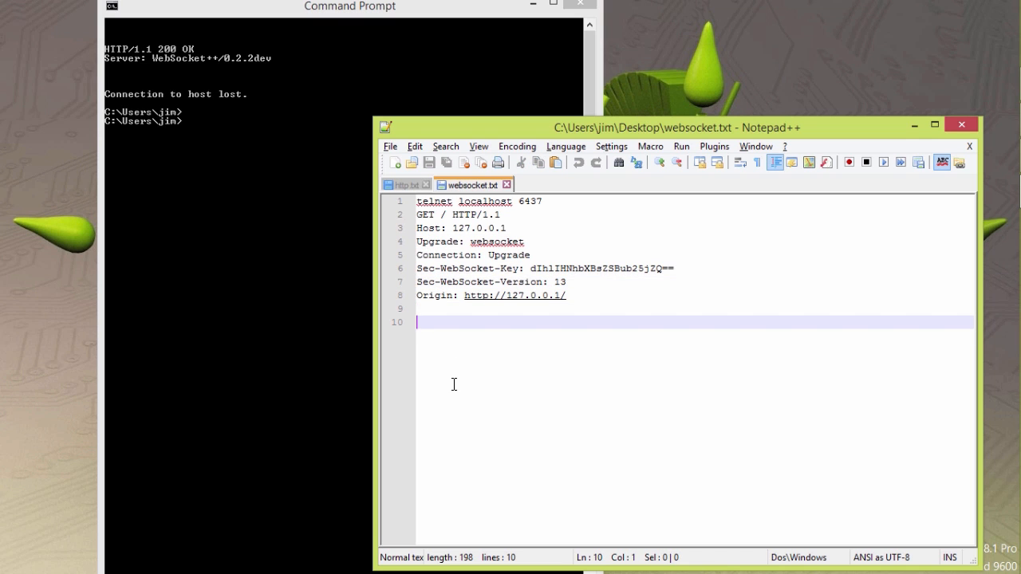
key("ctrl+a")
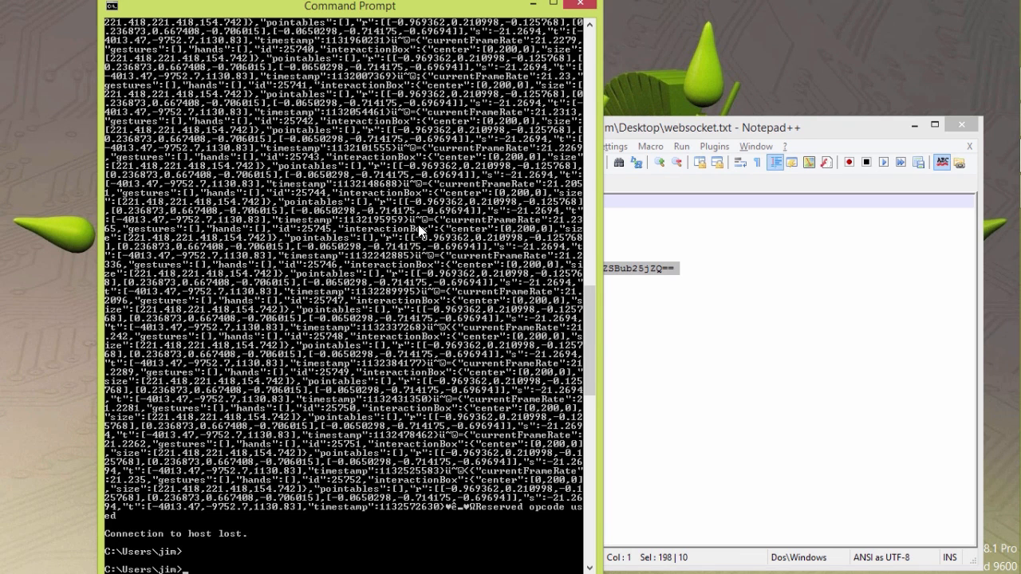
mouse_move(497, 195)
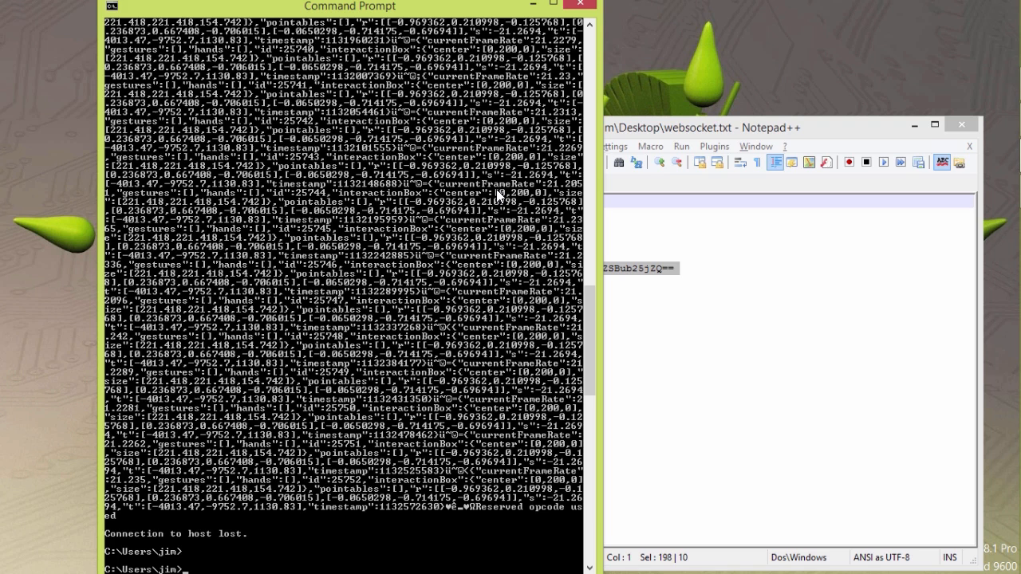
mouse_move(172, 209)
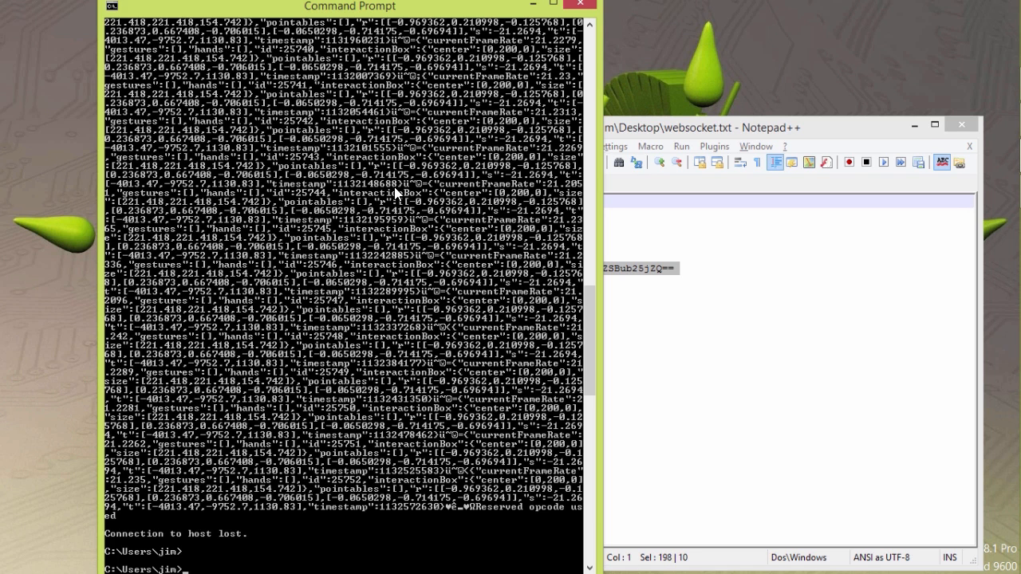
mouse_move(233, 300)
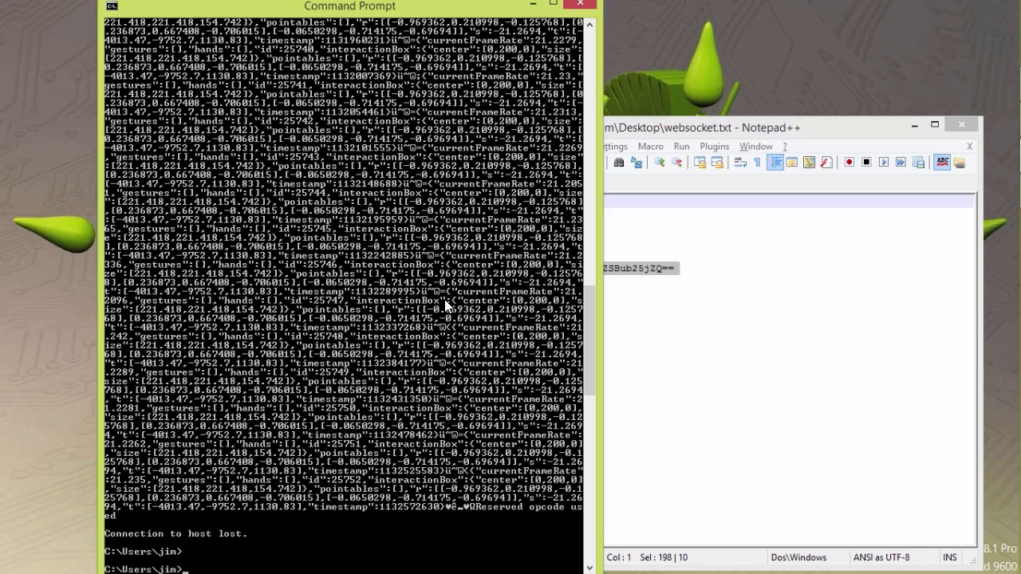
mouse_move(274, 311)
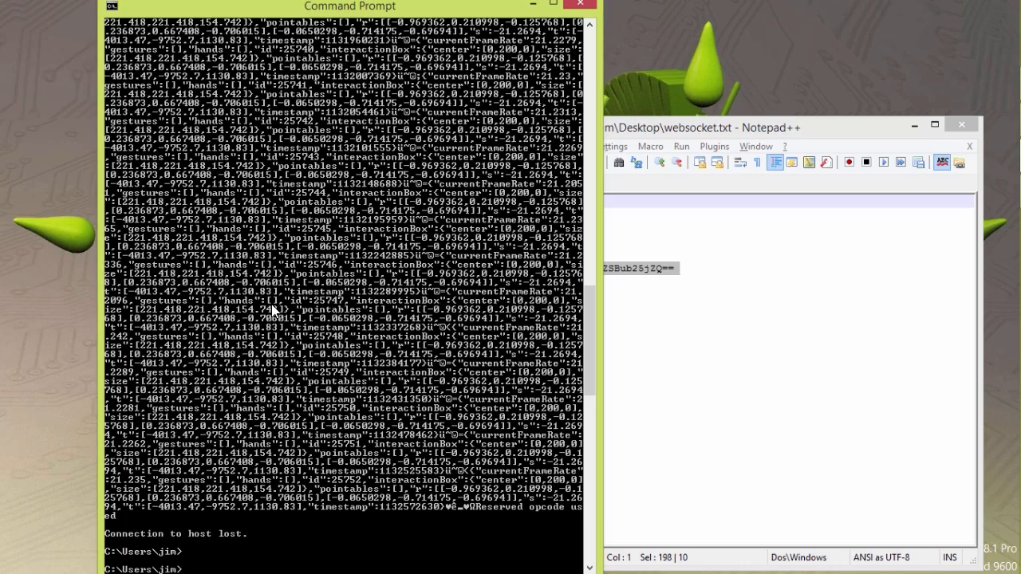
- Scroll back through the streaming JSON frame output after the 101 Switching Protocols reply
scroll("up", 3)
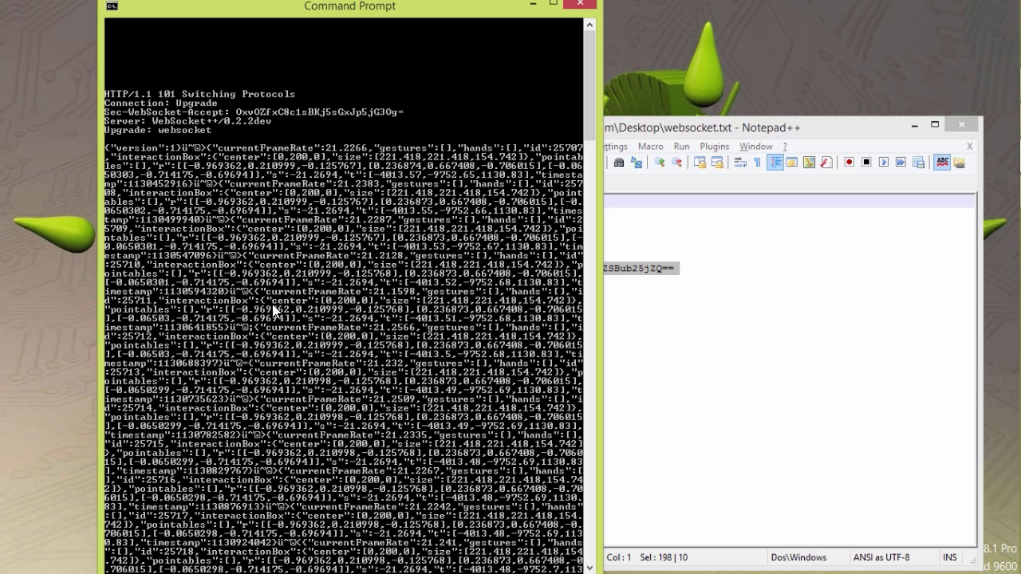
mouse_move(332, 205)
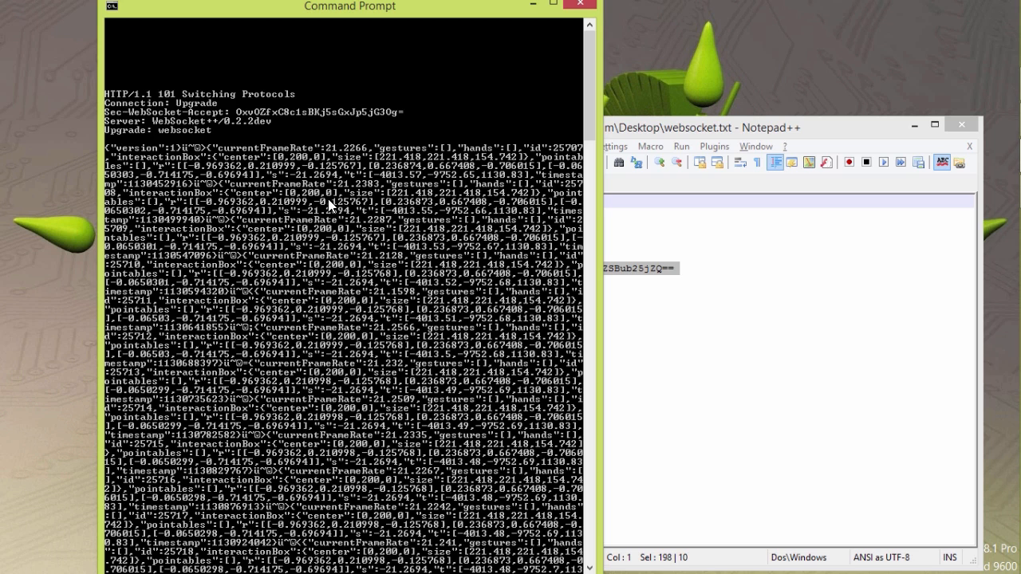
mouse_move(333, 158)
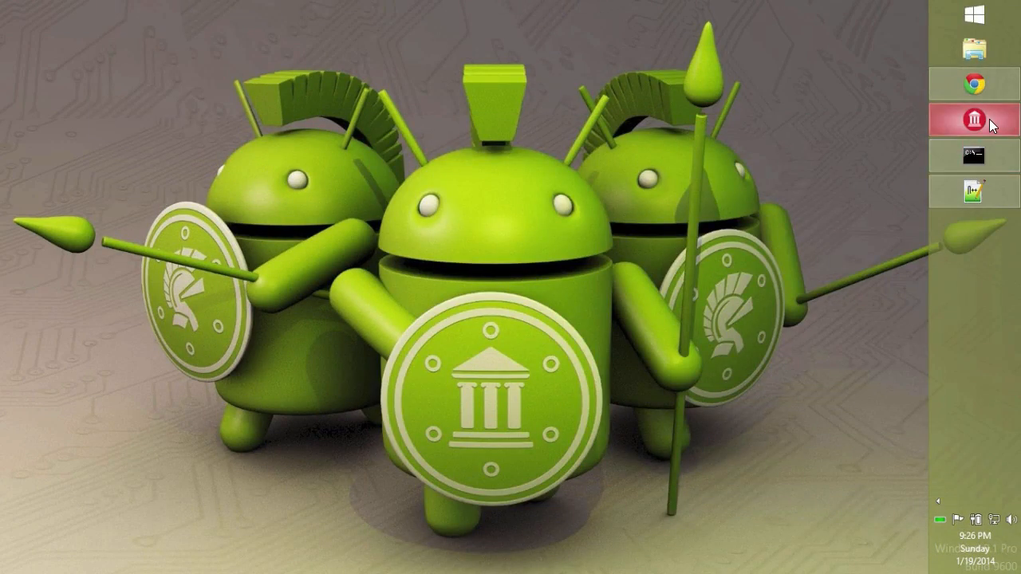
- Switch to the Delphi IDE and view the leapdata unit source
left_click(971, 118)
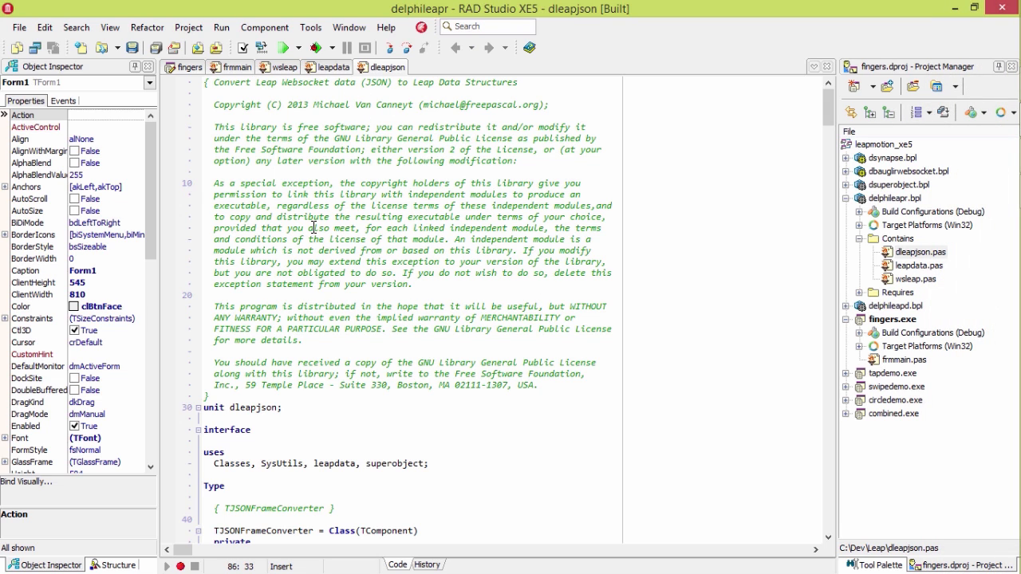
mouse_move(322, 492)
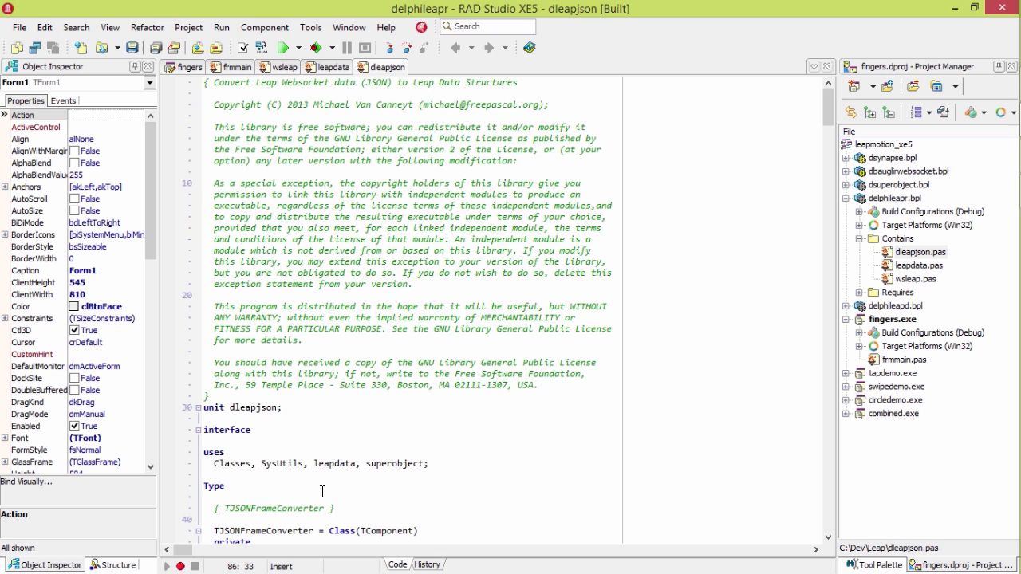
left_click(332, 67)
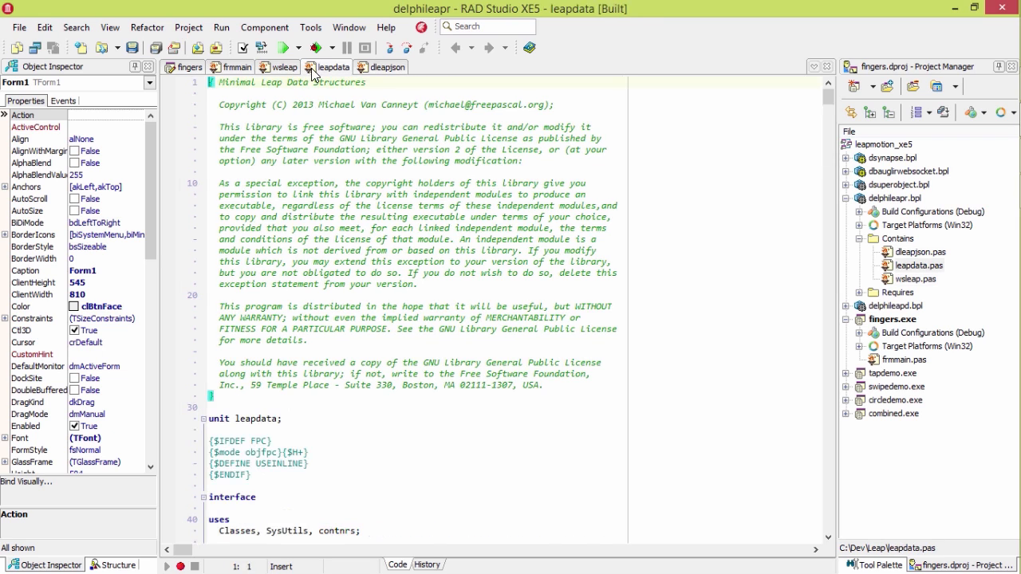
mouse_move(328, 67)
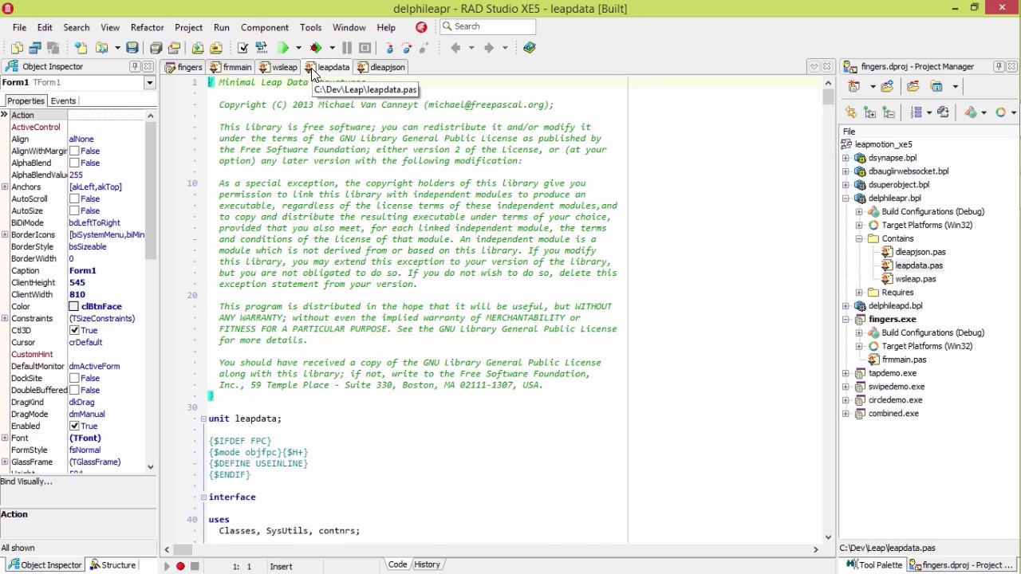
mouse_move(328, 67)
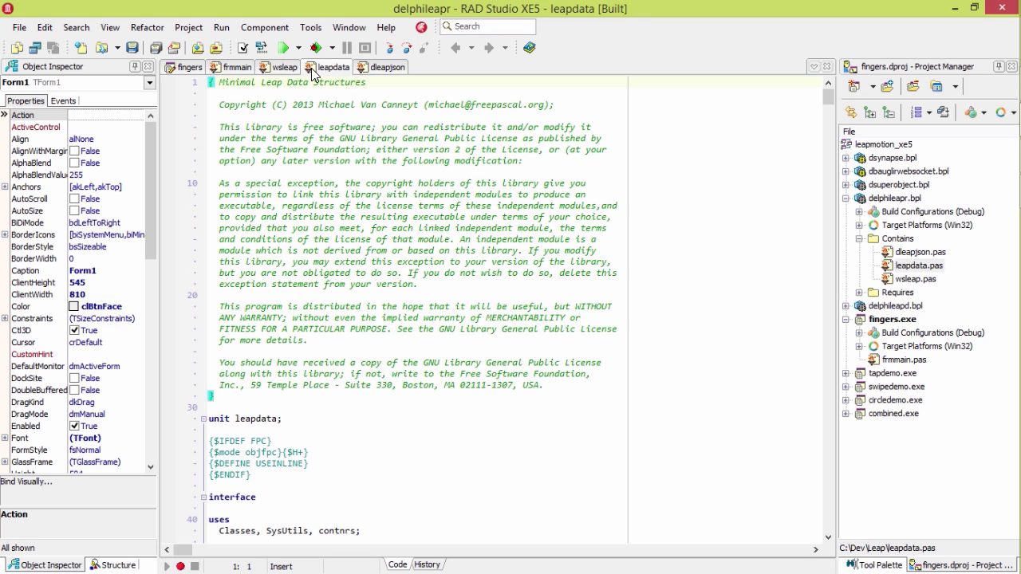
mouse_move(236, 67)
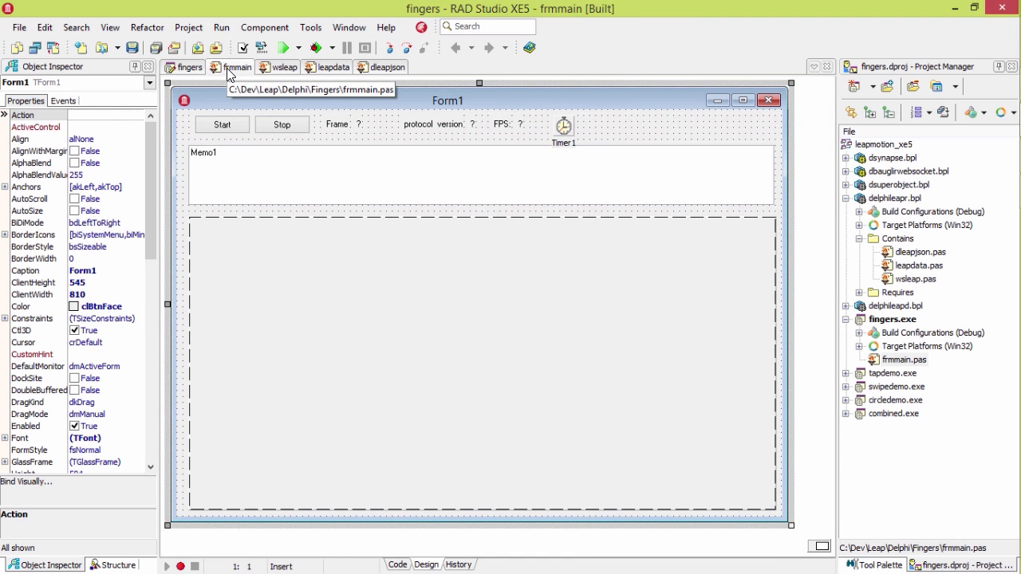
mouse_move(236, 73)
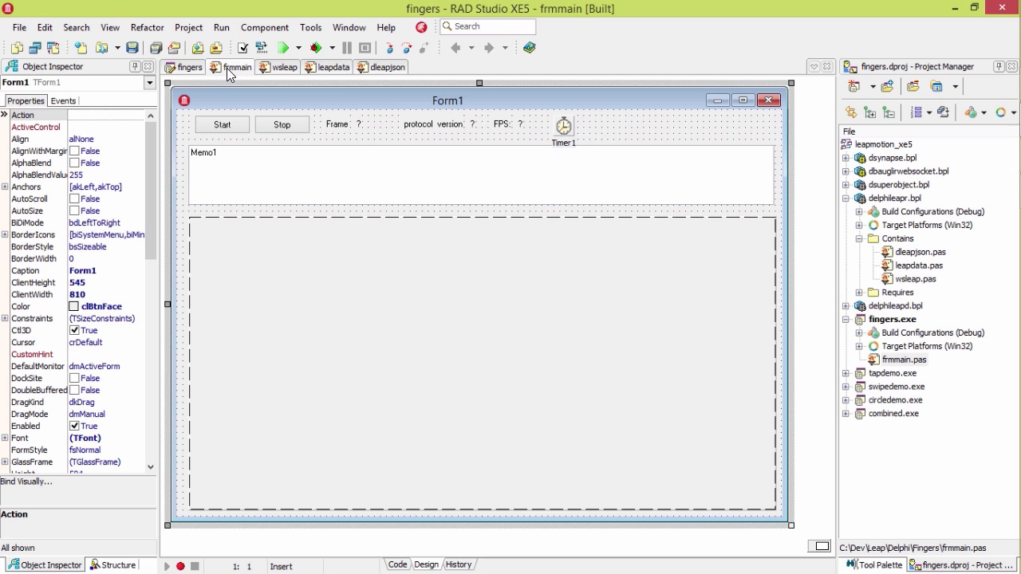
mouse_move(284, 47)
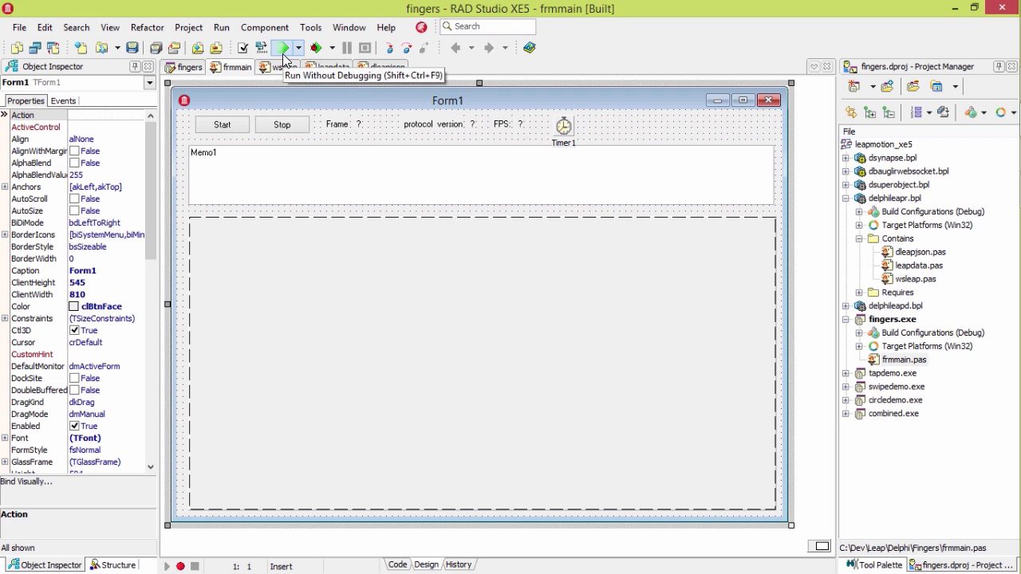
- Run the fingers demo without debugging and Start it to receive live Leap frames
left_click(281, 48)
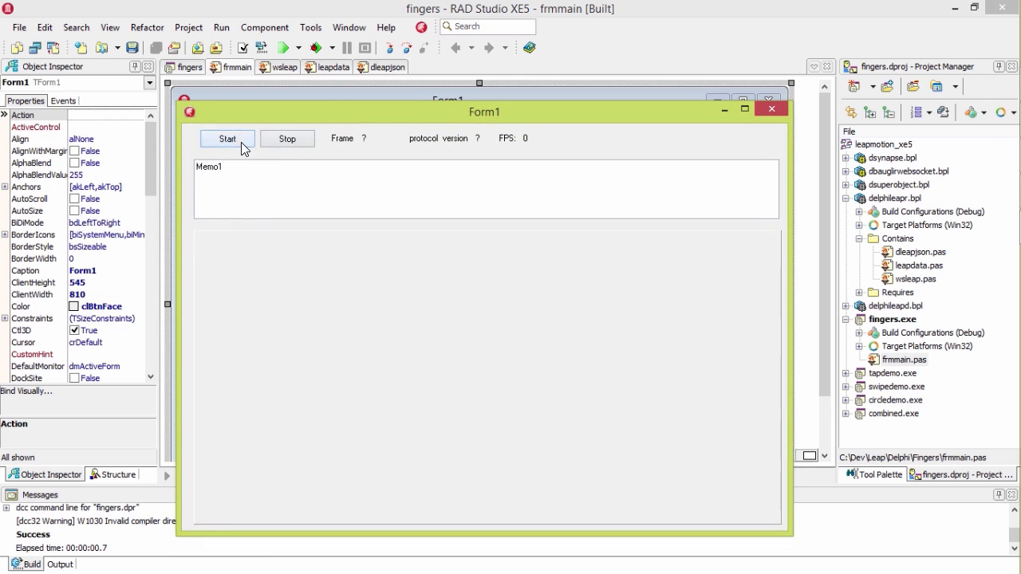
left_click(226, 137)
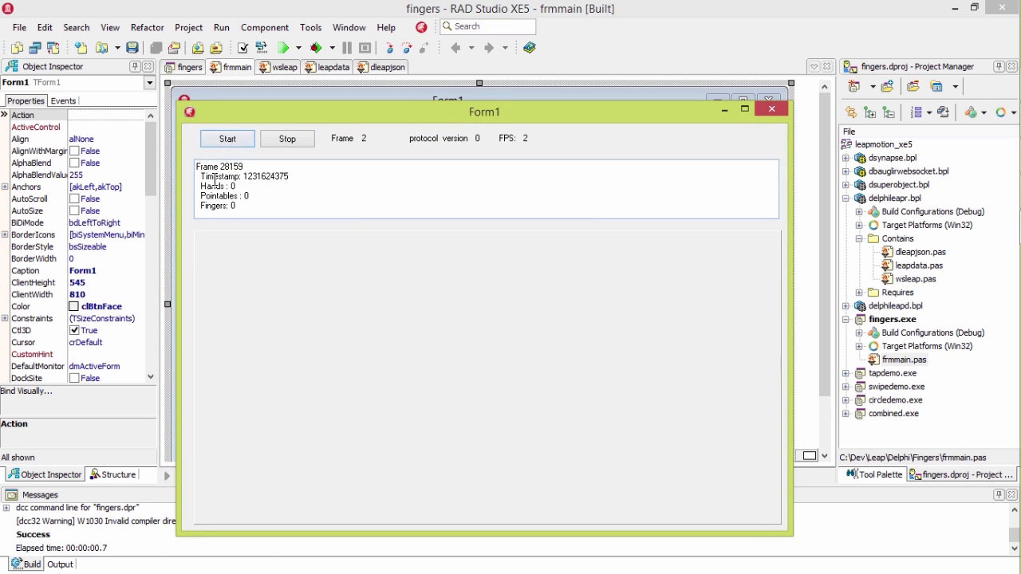